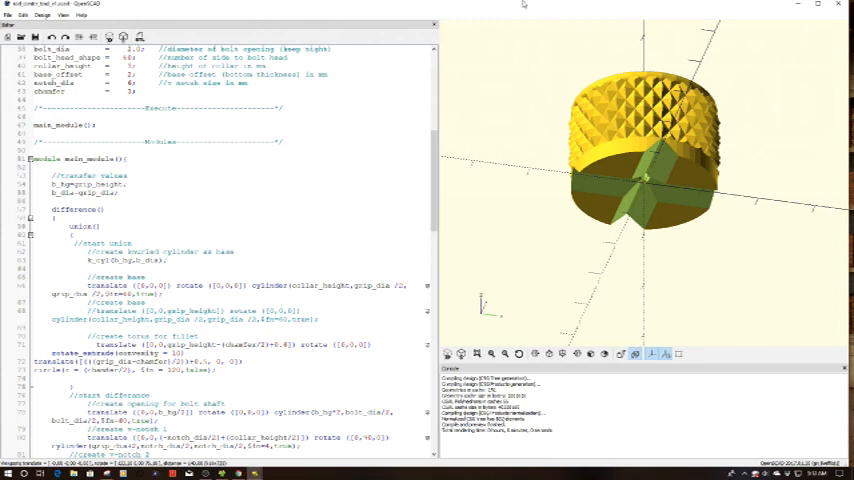
scroll(down, 3)
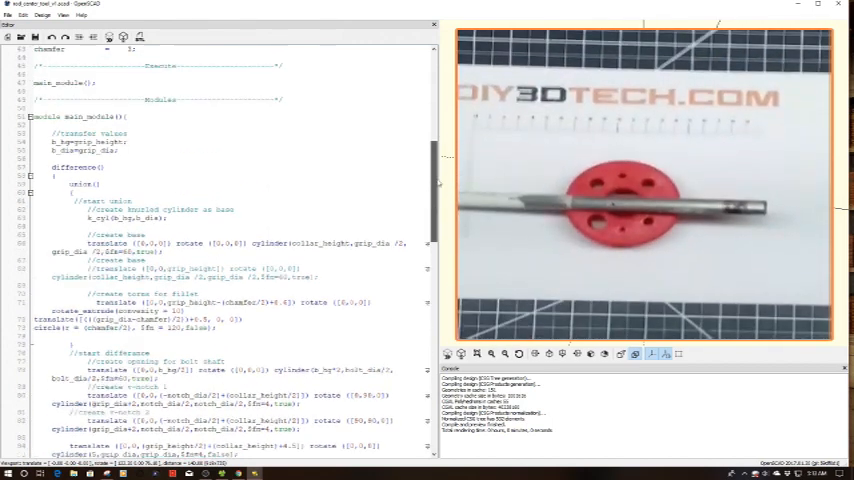
scroll(up, 3)
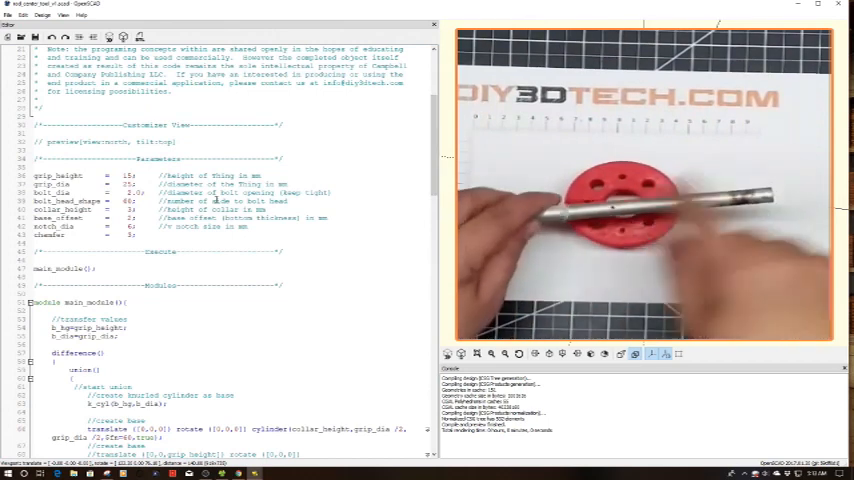